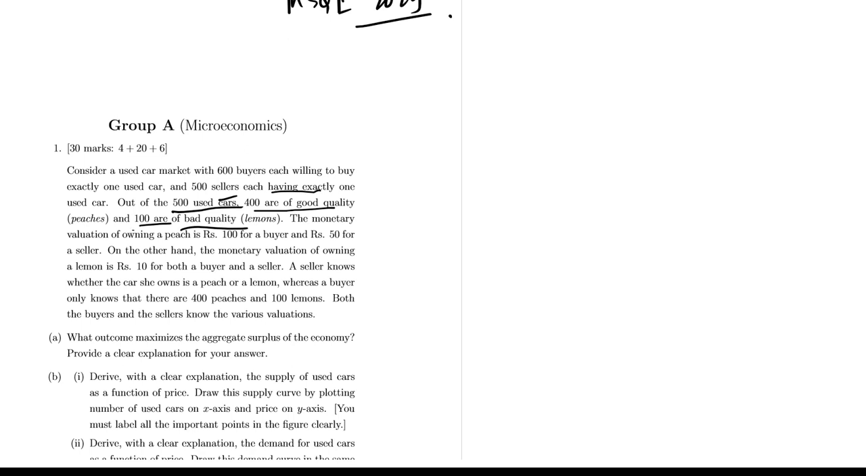
# - Underline the peach valuations, the lemon valuation and the 400 peaches / 100 lemons counts
pyautogui.moveTo(211, 241); pyautogui.dragTo(251, 239)
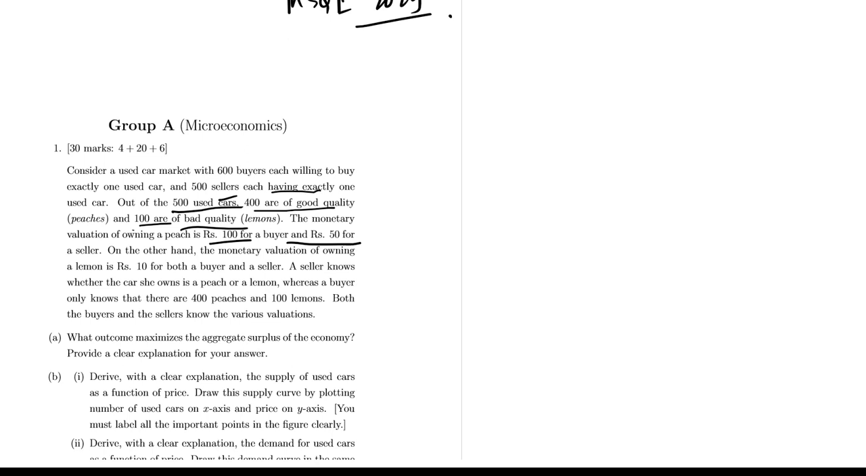
pyautogui.moveTo(79, 277); pyautogui.dragTo(286, 272)
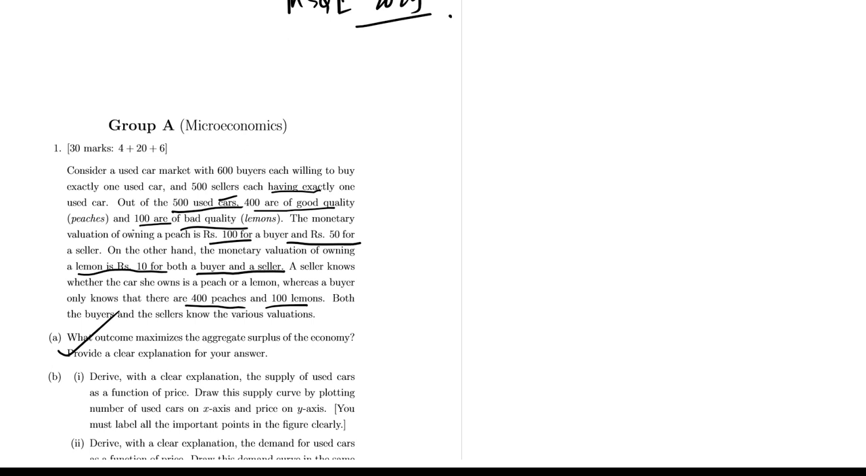
# - Handwrite 'MSQE 2024' and margin notes: Peach B/V 100, S/V 50; Lemon B/S/V 10
pyautogui.moveTo(368, 148); pyautogui.dragTo(392, 148)
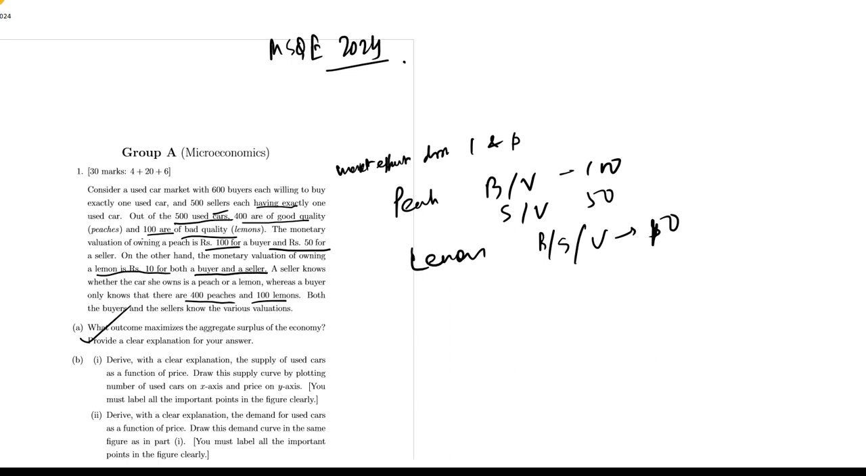
# - Scroll to parts (b) and (c) and handwrite 'Peach → demand…' under the valuation notes
pyautogui.scroll(-3)
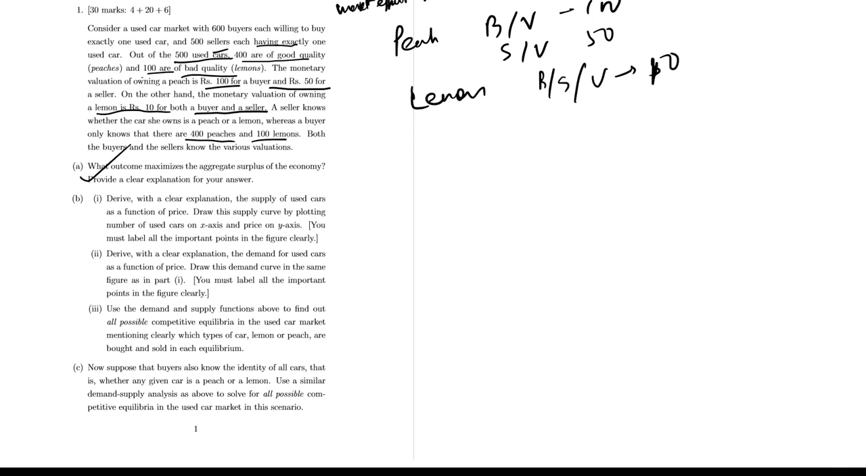
pyautogui.moveTo(372, 143); pyautogui.dragTo(422, 142)
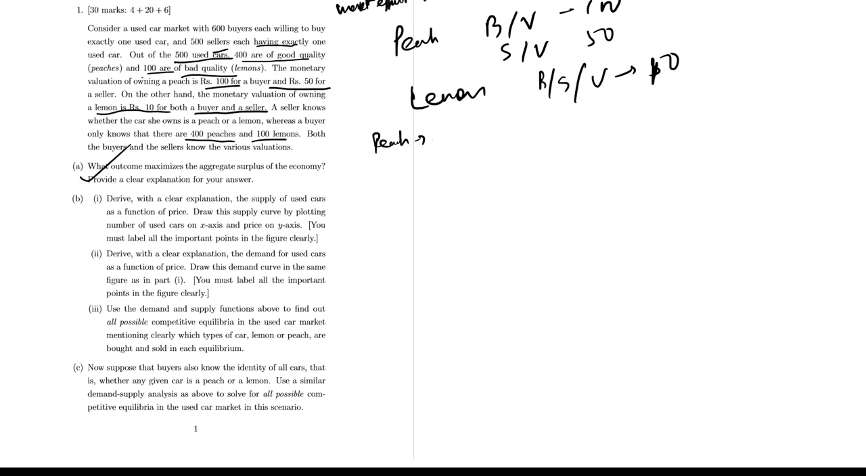
pyautogui.moveTo(423, 135); pyautogui.dragTo(538, 135)
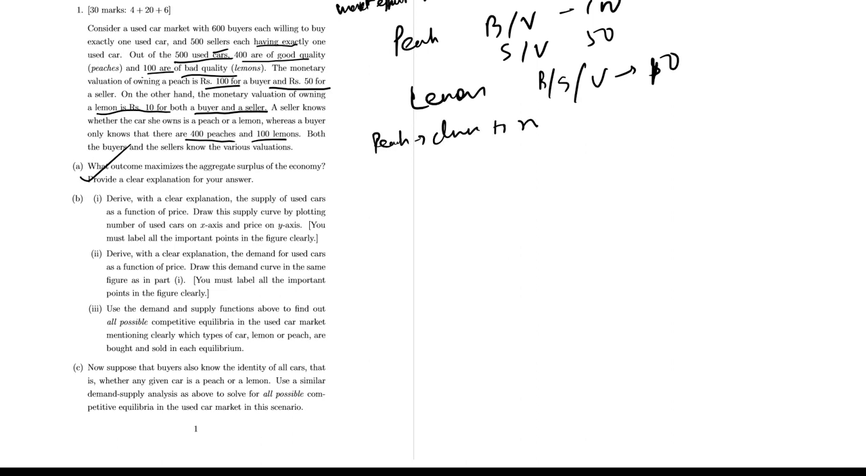
pyautogui.moveTo(521, 138); pyautogui.dragTo(548, 138)
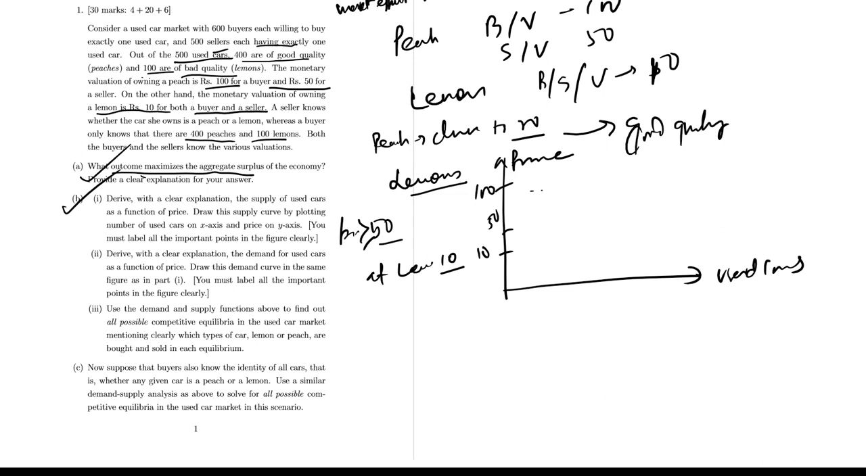
# - Handwrite '<10 No sale' beneath the price-versus-used-cars graph
pyautogui.moveTo(377, 322); pyautogui.dragTo(433, 322)
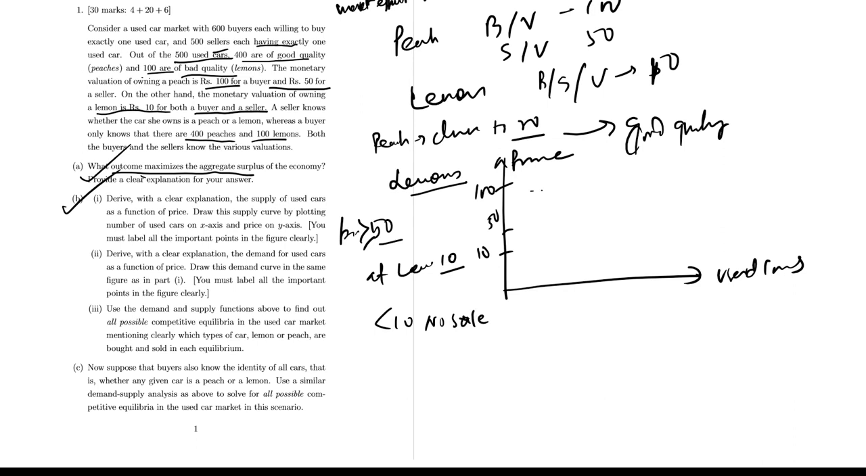
pyautogui.scroll(-3)
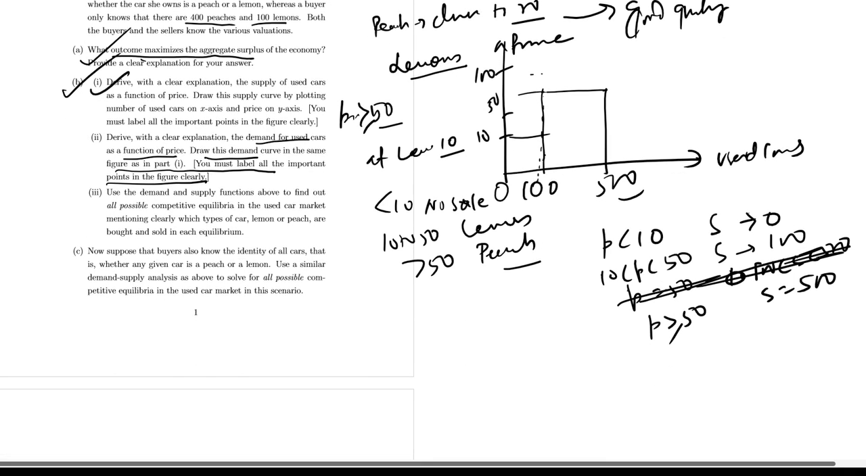
# - Handwrite p(peach) = 400/500 = 0.8 and p(L) = 100/500 = 0.2 below the question
pyautogui.moveTo(341, 324); pyautogui.dragTo(377, 308)
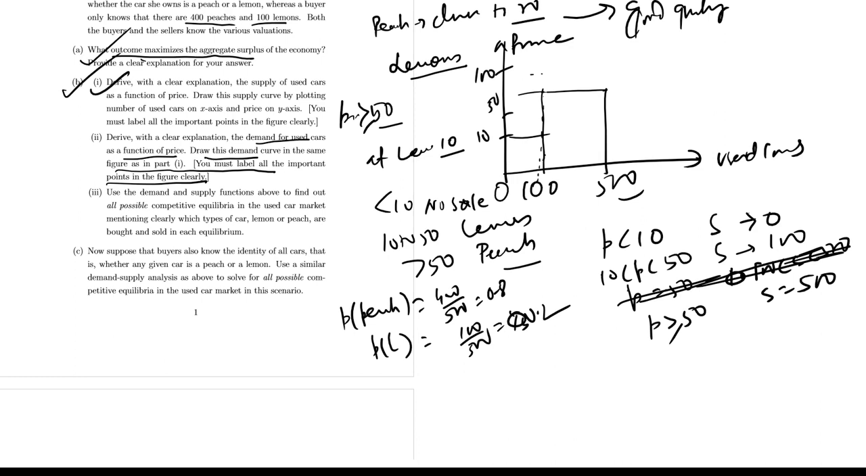
pyautogui.scroll(-3)
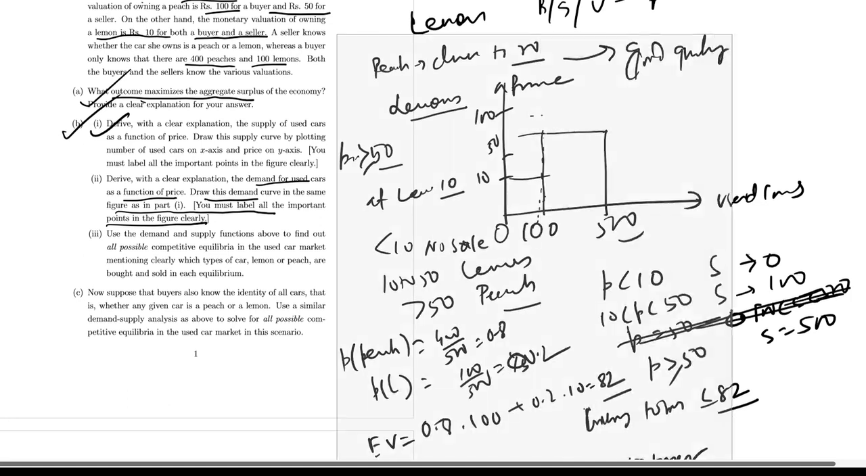
# - Scroll down to the bottom of the page for the expected-value note of 82
pyautogui.scroll(-3)
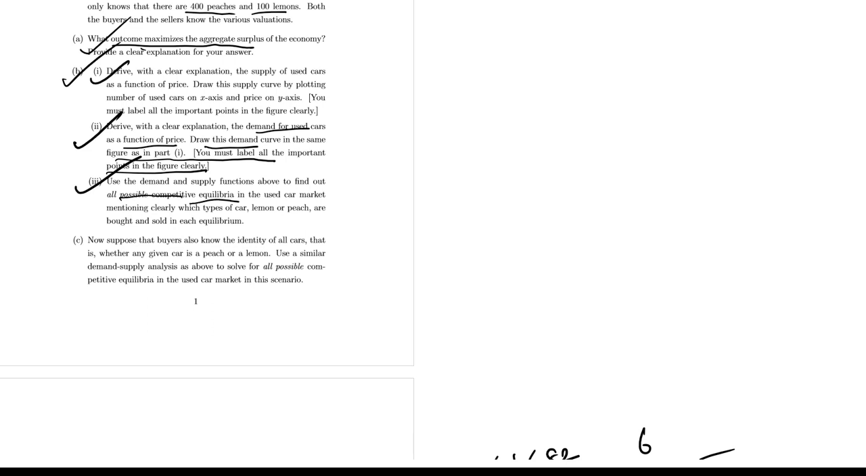
# - Handwrite eq1 (100,10): p=10, q=100 and eq2 (500,50): p=50, q=500 beside part (b)(iii)
pyautogui.moveTo(242, 214); pyautogui.dragTo(284, 214)
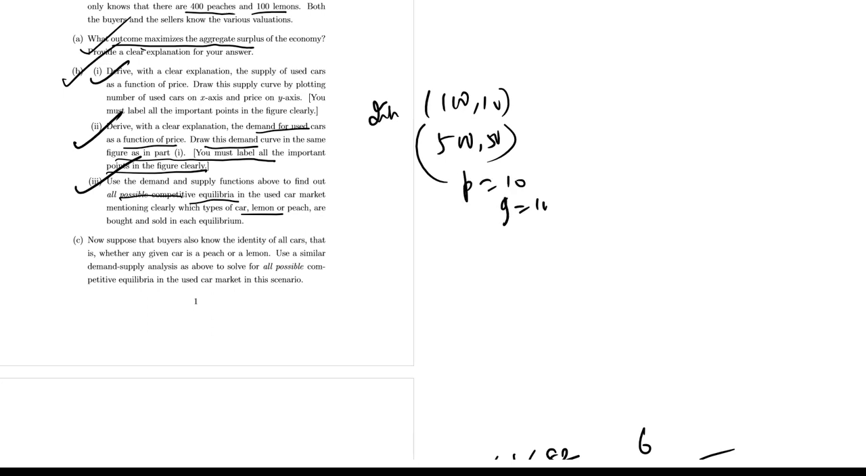
pyautogui.moveTo(590, 143); pyautogui.dragTo(590, 254)
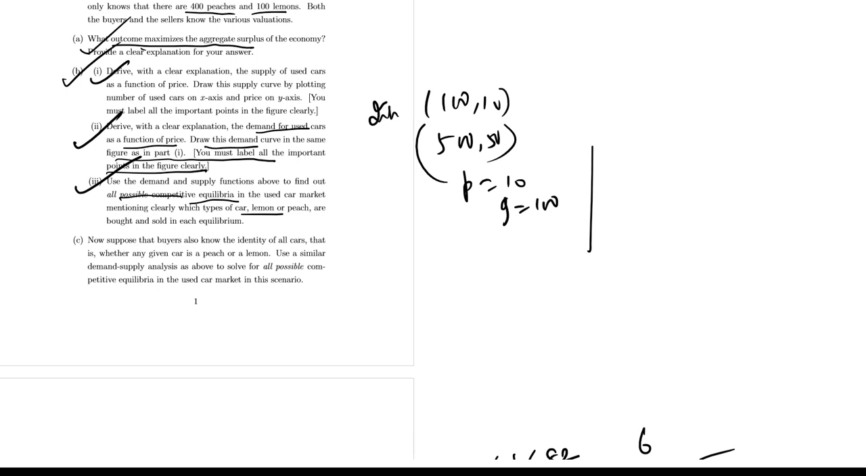
pyautogui.moveTo(366, 92); pyautogui.dragTo(404, 81)
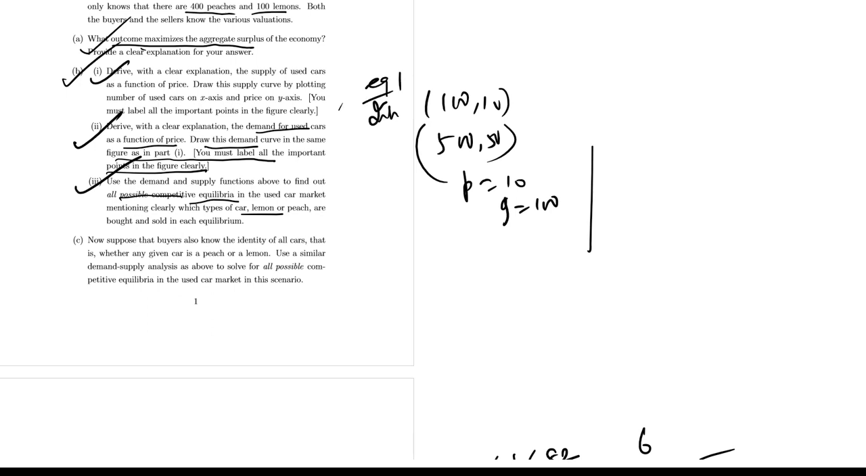
pyautogui.moveTo(371, 244); pyautogui.dragTo(426, 271)
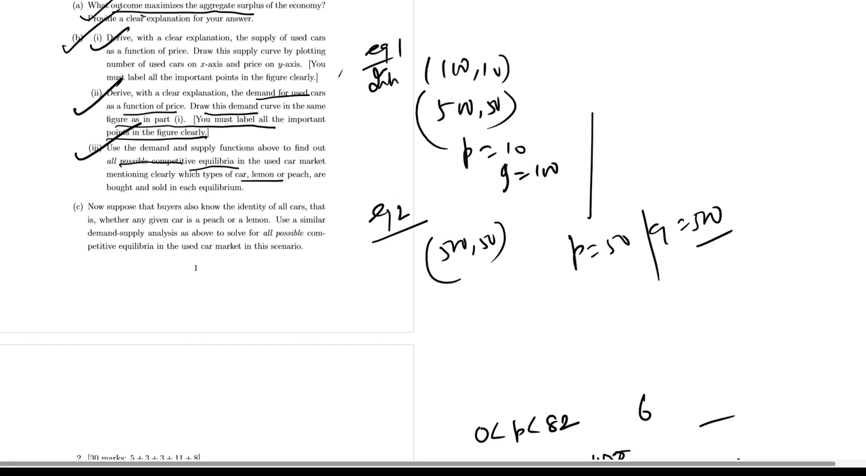
# - Underline part (c)'s competitive-equilibria phrase and note demand valuations DD b_p=100, b_L=10
pyautogui.scroll(-3)
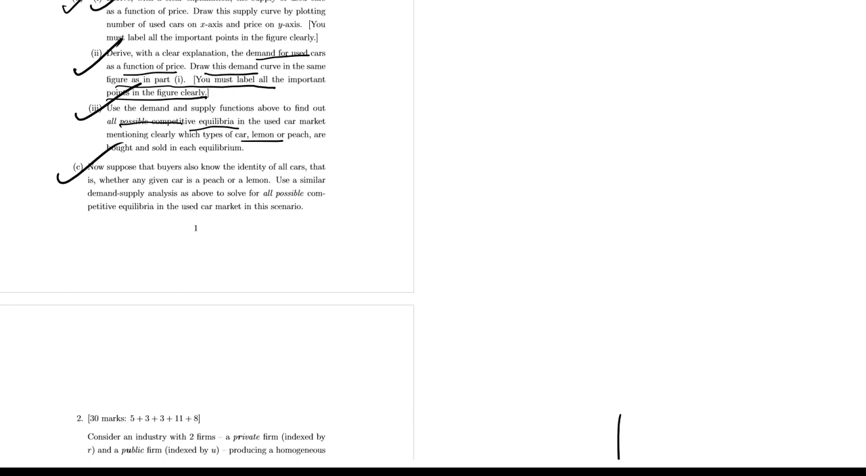
pyautogui.moveTo(260, 201); pyautogui.dragTo(142, 214)
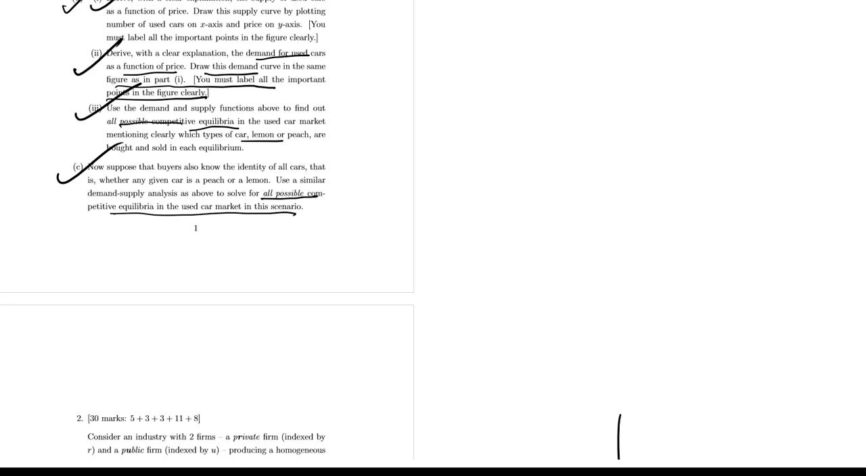
pyautogui.moveTo(379, 142); pyautogui.dragTo(453, 124)
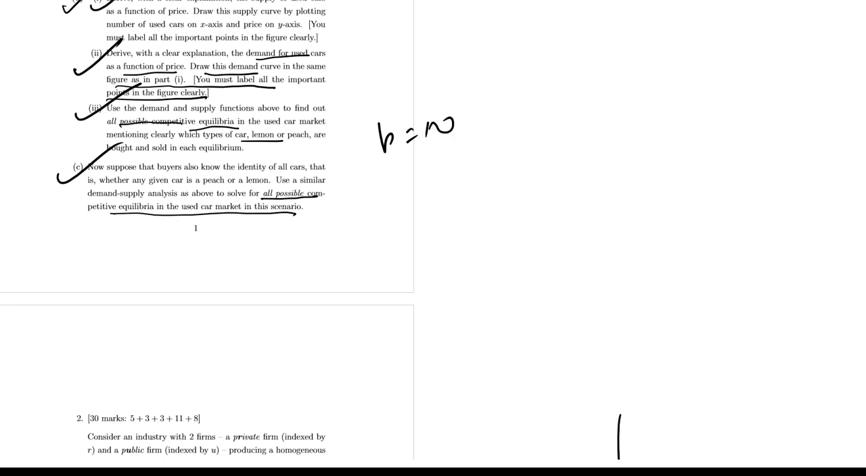
pyautogui.moveTo(395, 165); pyautogui.dragTo(417, 206)
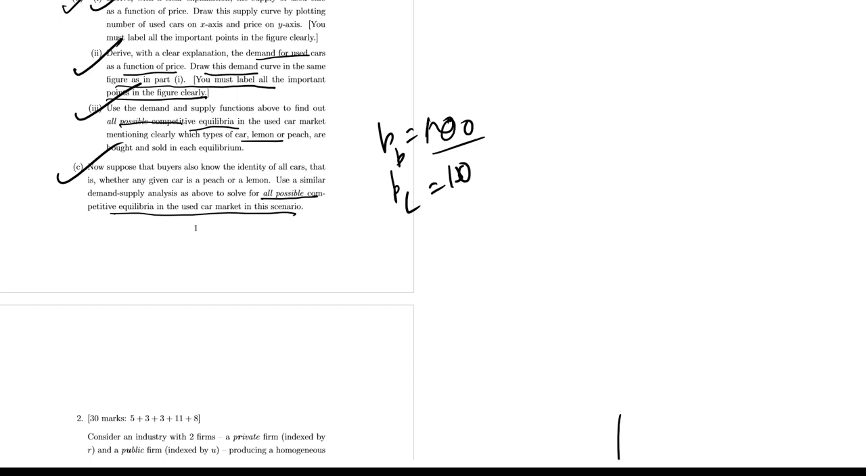
# - Note supply valuations SS b_p=50, b_L=10 and lemon demand D_L=0 at P>10
pyautogui.moveTo(444, 203); pyautogui.dragTo(487, 192)
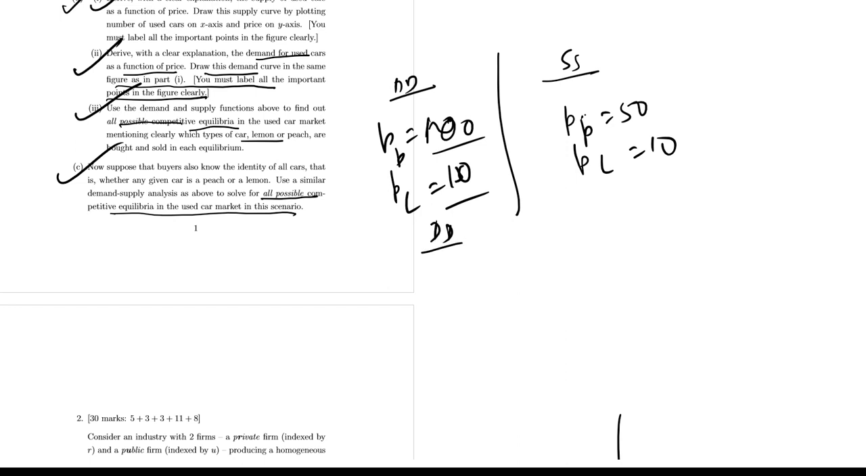
pyautogui.moveTo(453, 264); pyautogui.dragTo(703, 244)
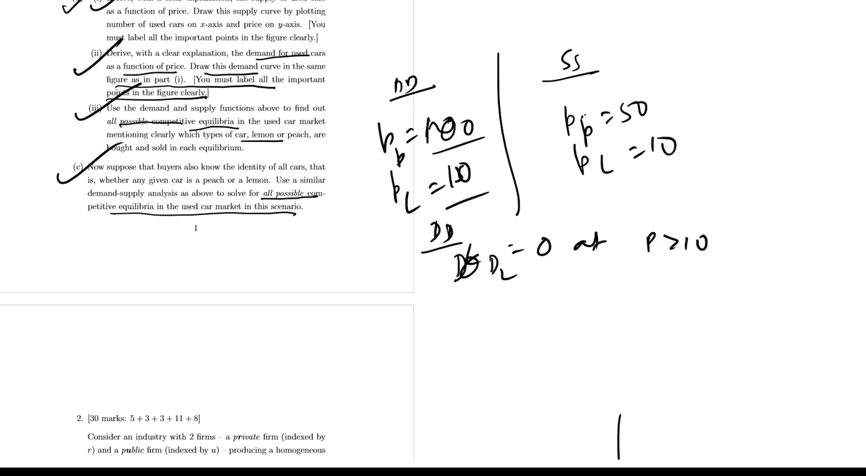
pyautogui.write('DL=600')
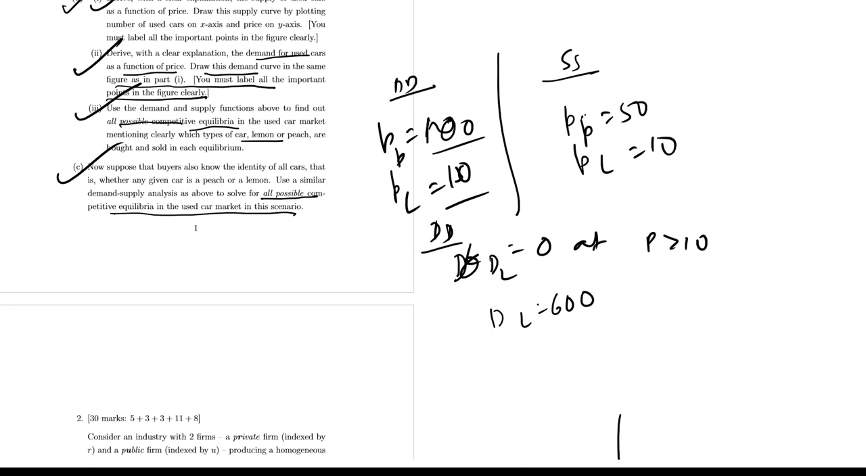